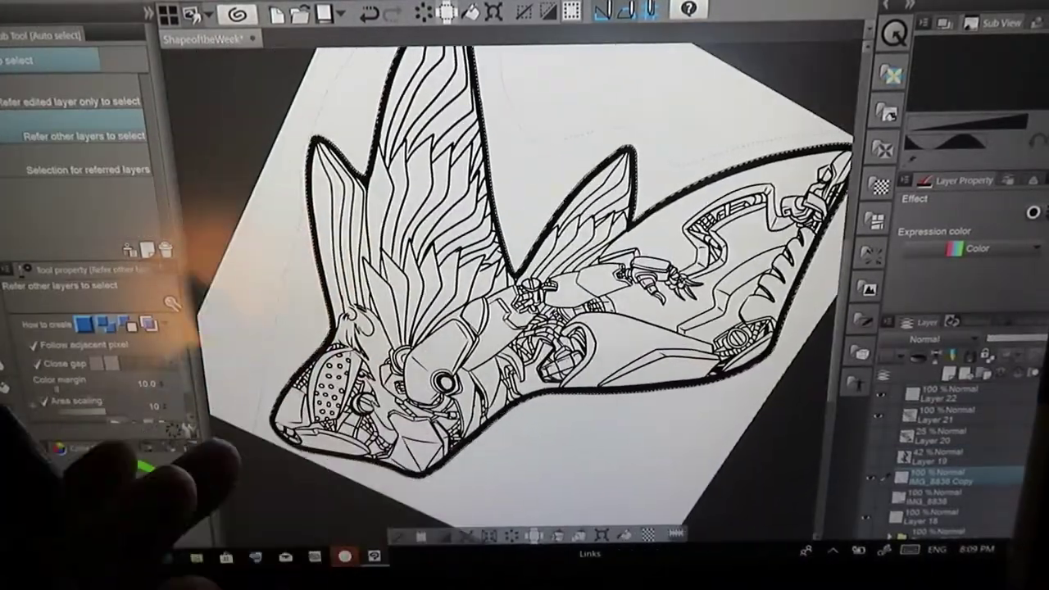
Select the robot bee's outer silhouette with Auto select referring to other layers.
{"action": "left_click", "coordinate": [361, 435]}
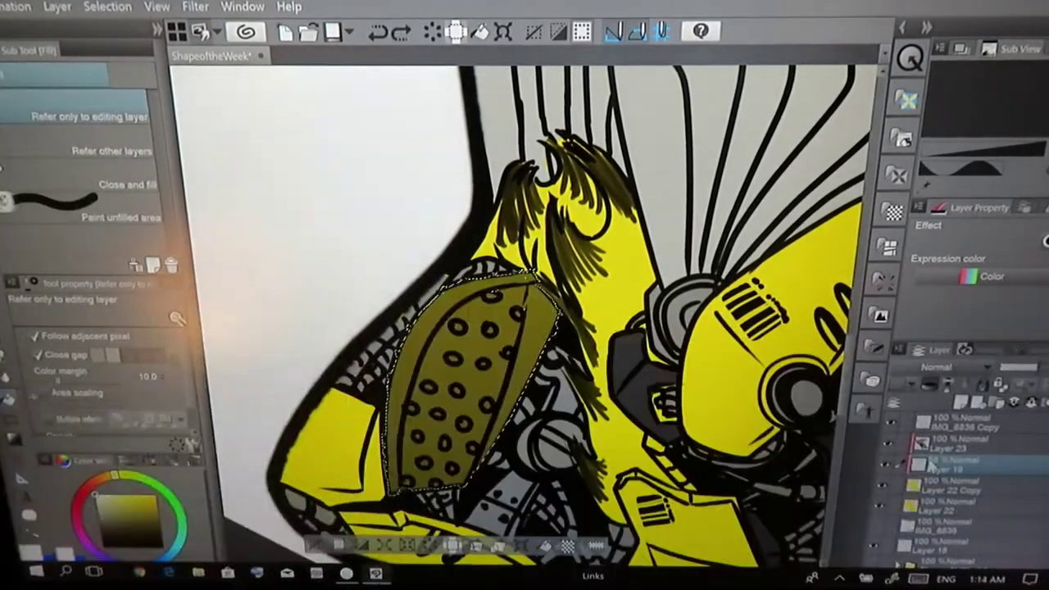
Fill the dotted face plate with near-black on the shadow layer.
{"action": "left_click", "coordinate": [476, 377]}
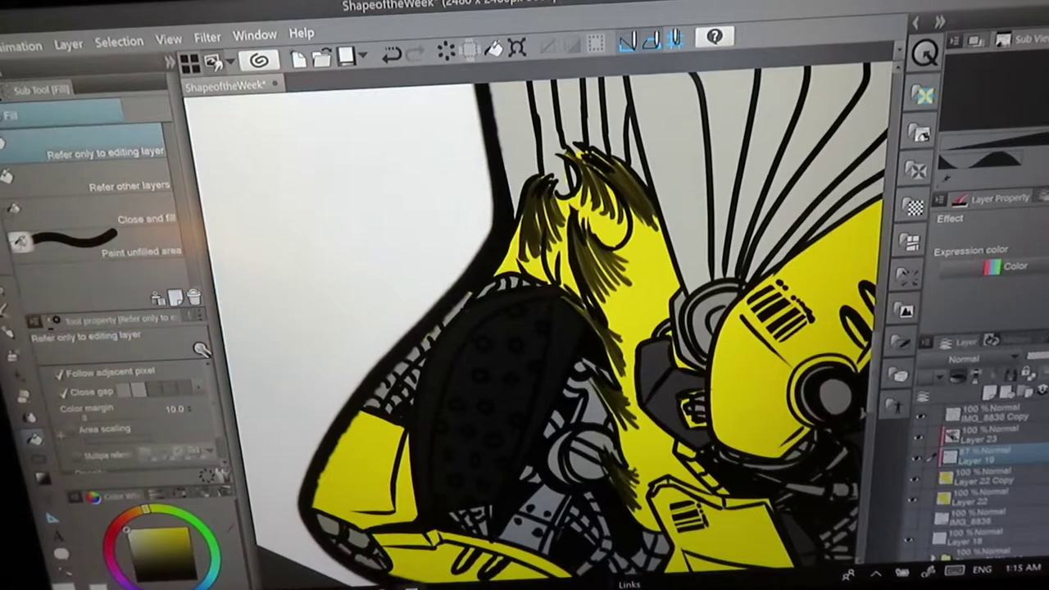